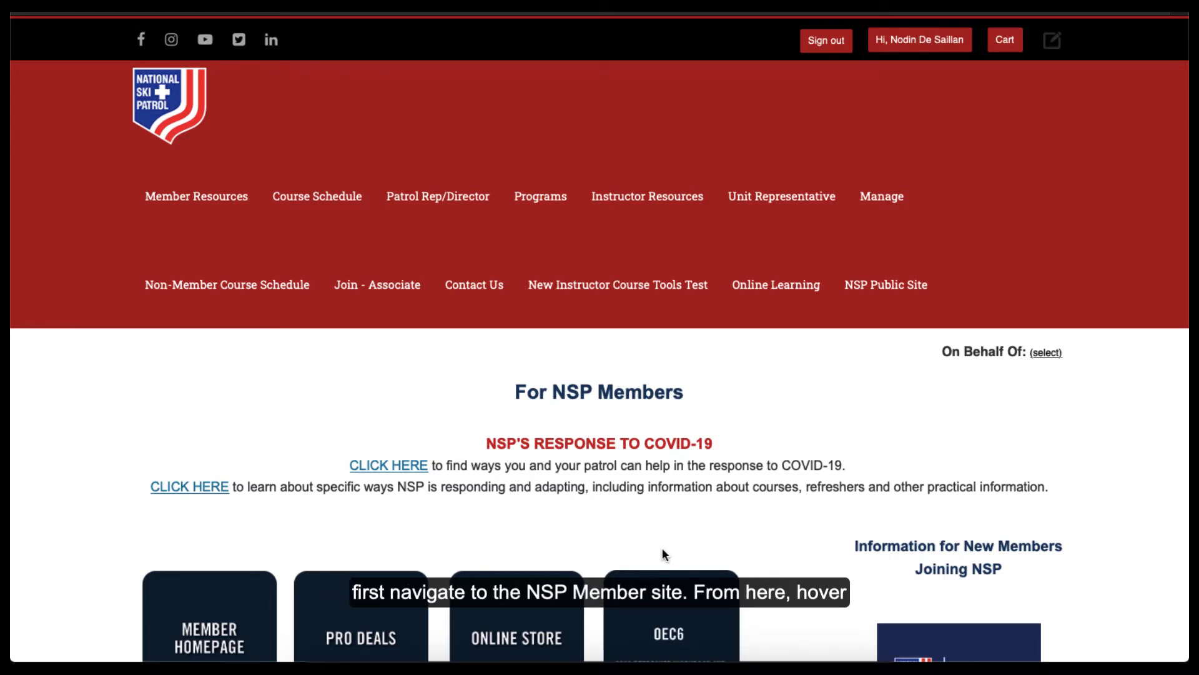
{"action": "mouse_move", "coordinate": [647, 196]}
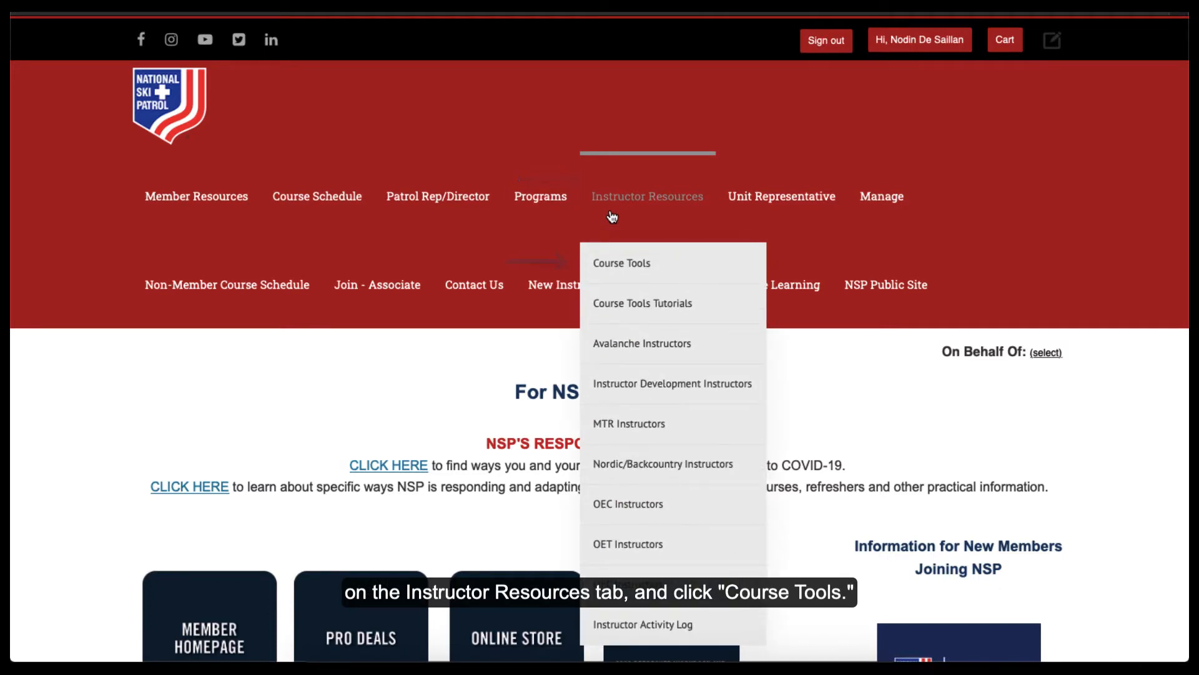
Reach the instructors' Course Tools landing page from the Instructor Resources menu.
{"action": "left_click", "coordinate": [621, 262]}
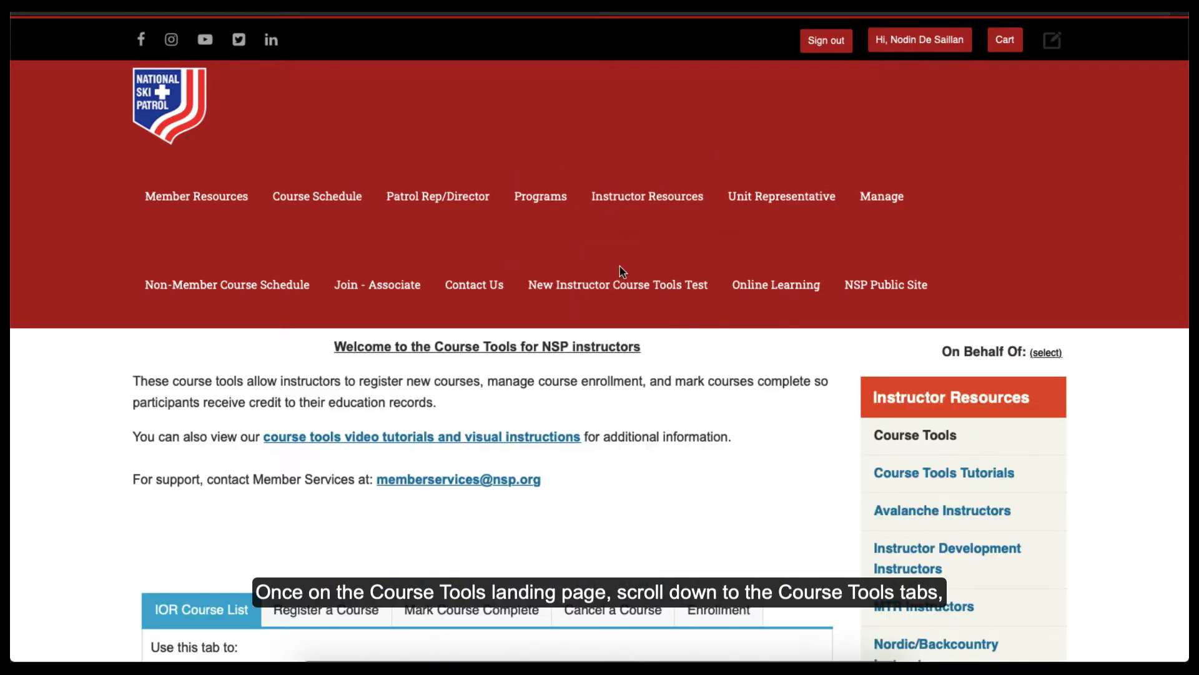
From the Mark Course Complete list, open course R024180005 Mountain Travel and Rescue Fundamentals for editing.
{"action": "scroll", "scroll_direction": "down", "scroll_amount": 3}
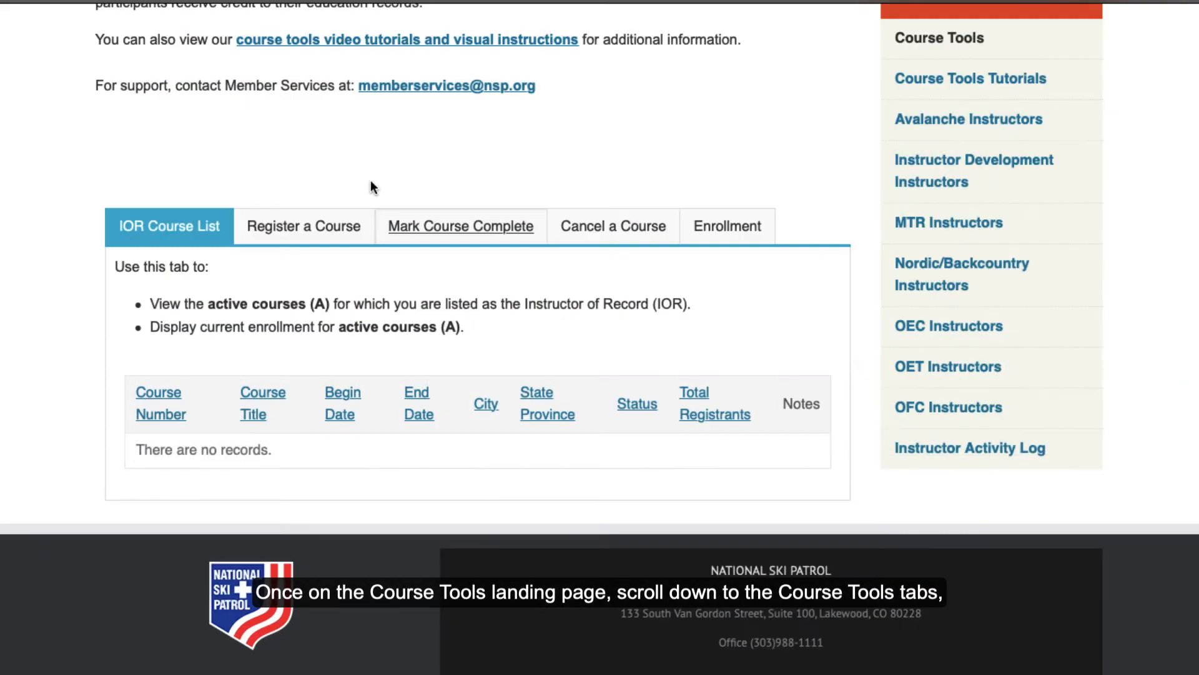
{"action": "mouse_move", "coordinate": [382, 186]}
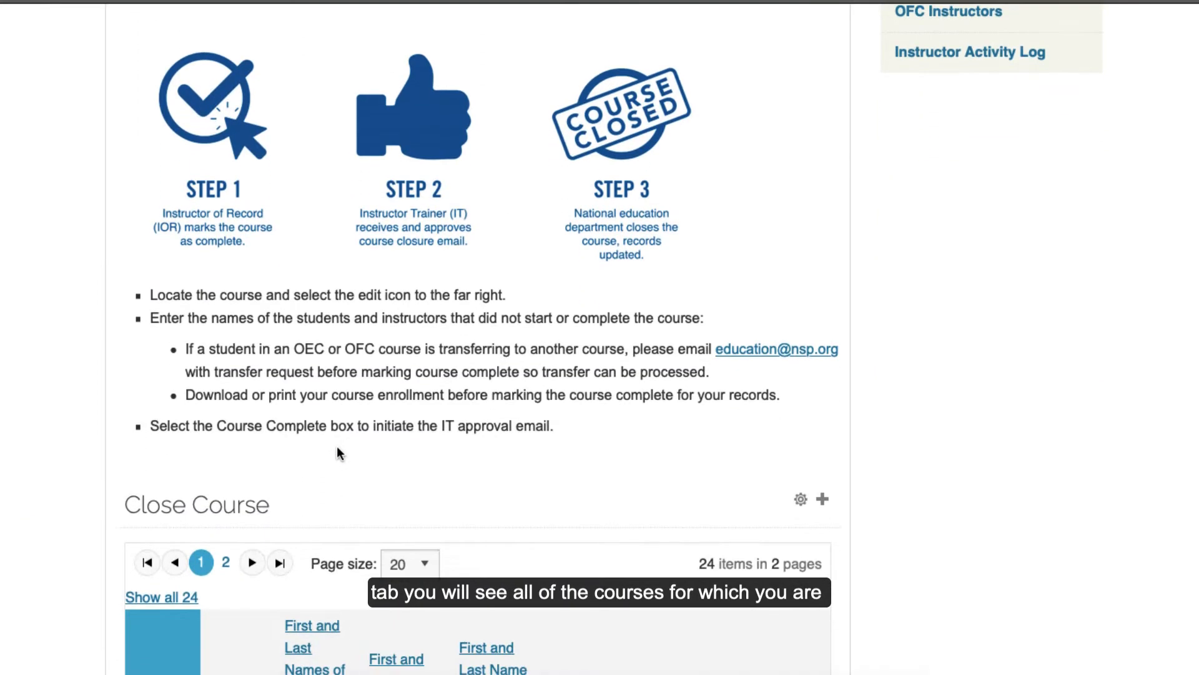
{"action": "scroll", "scroll_direction": "down", "scroll_amount": 3}
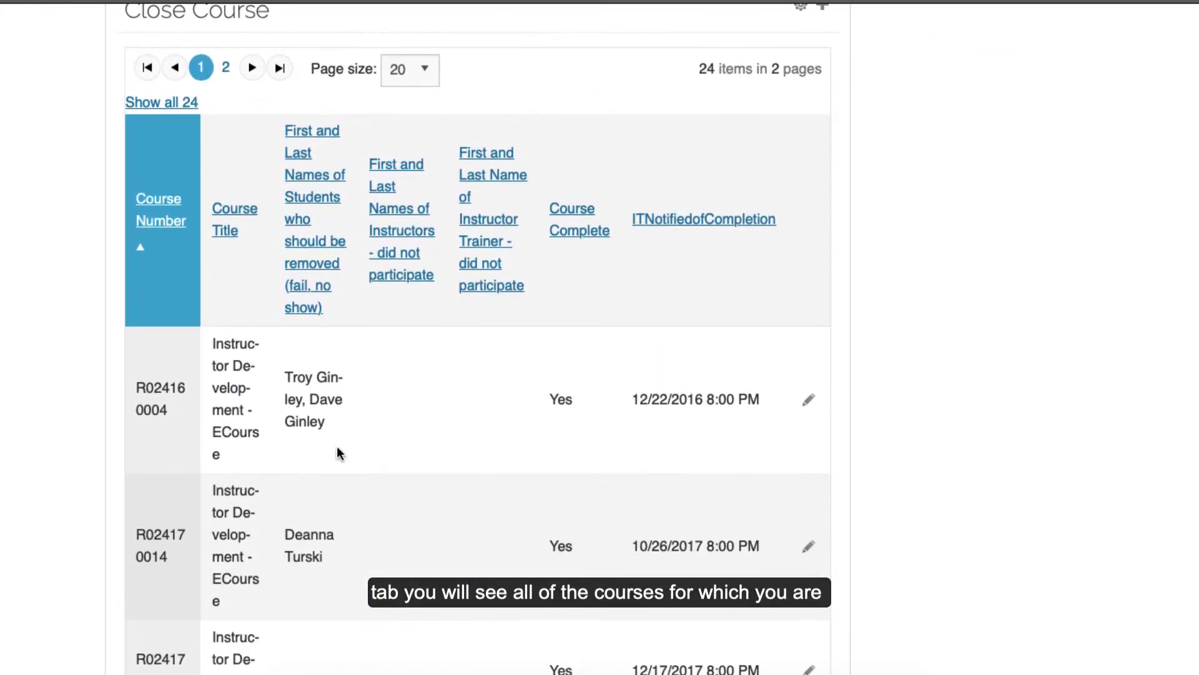
{"action": "scroll", "scroll_direction": "up", "scroll_amount": 3}
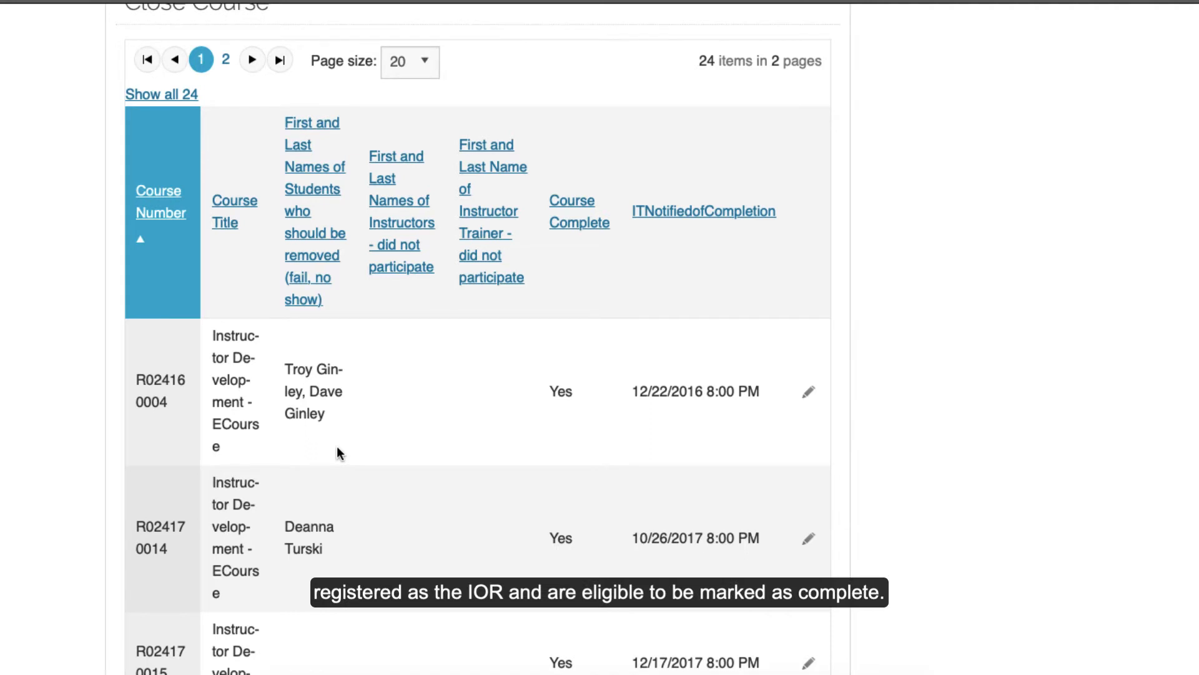
{"action": "scroll", "scroll_direction": "down", "scroll_amount": 3}
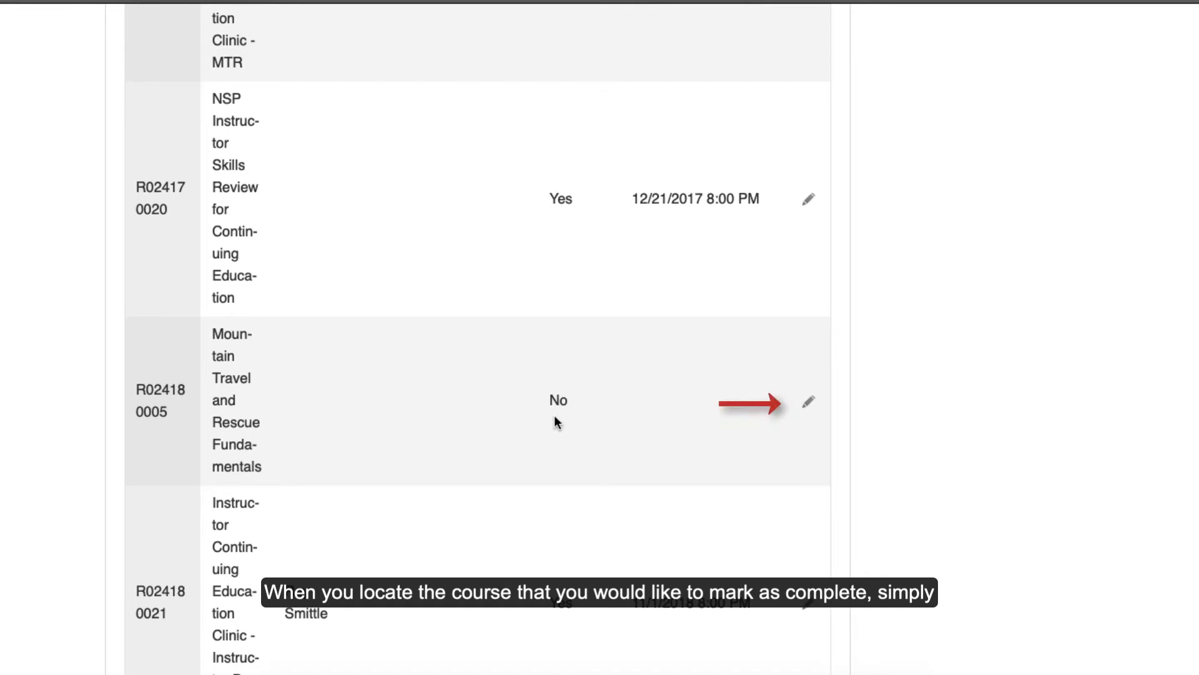
{"action": "mouse_move", "coordinate": [809, 407]}
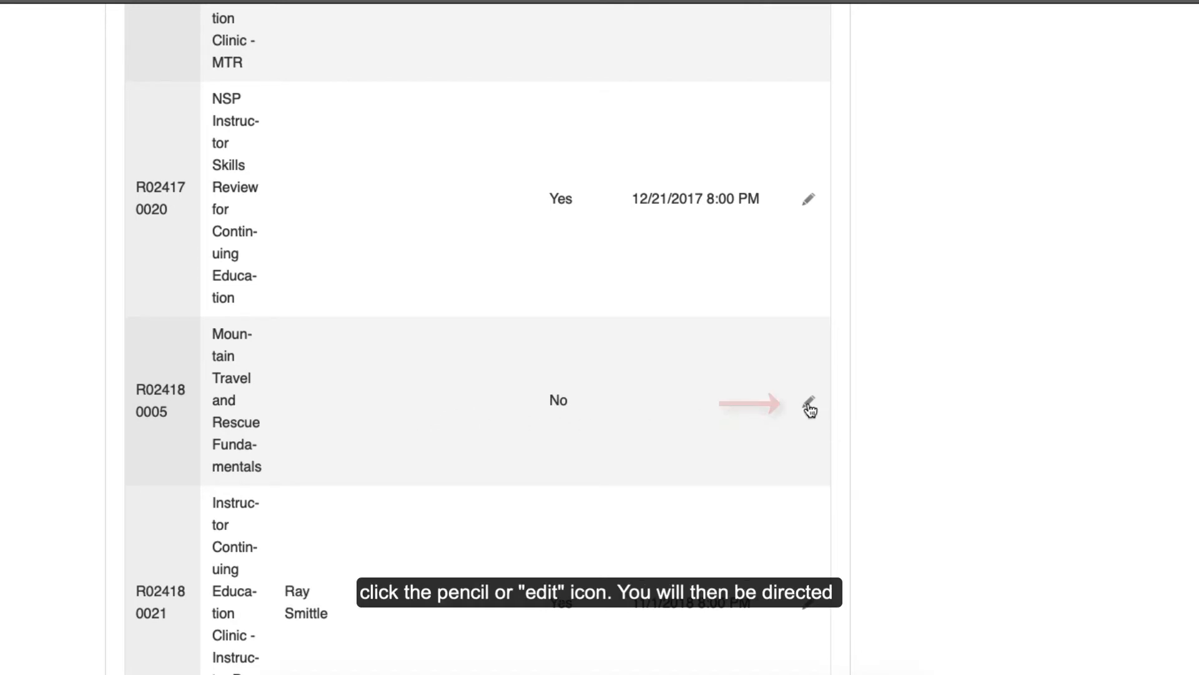
{"action": "left_click", "coordinate": [809, 405]}
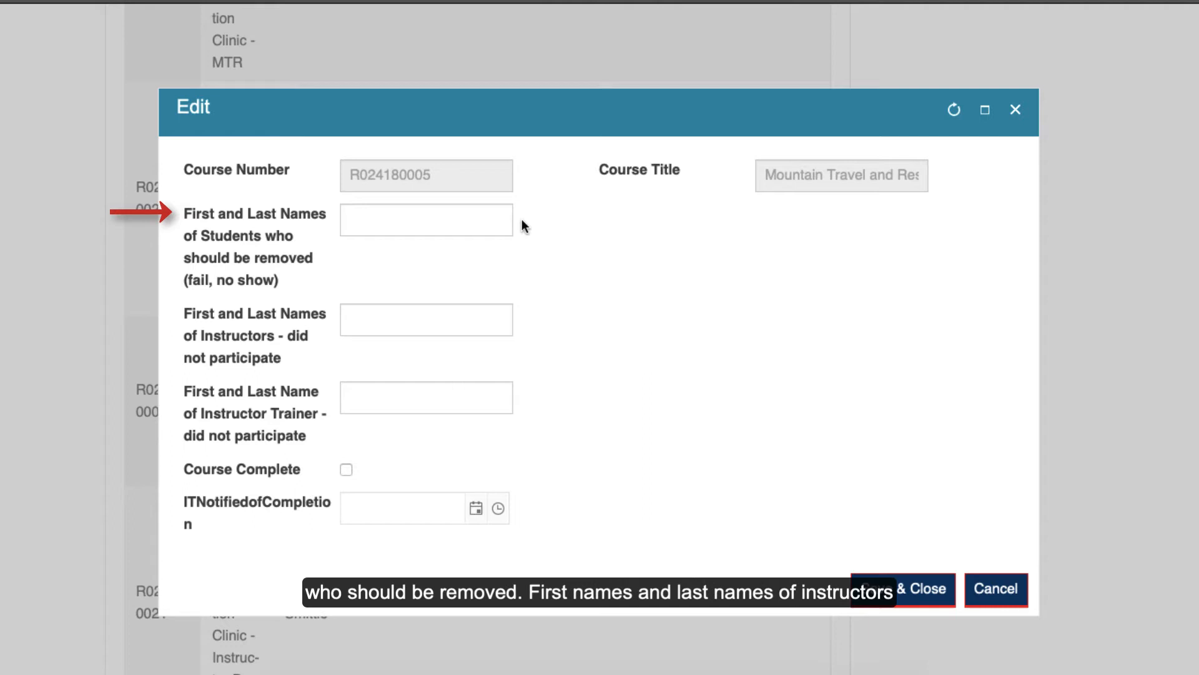
{"action": "mouse_move", "coordinate": [547, 316]}
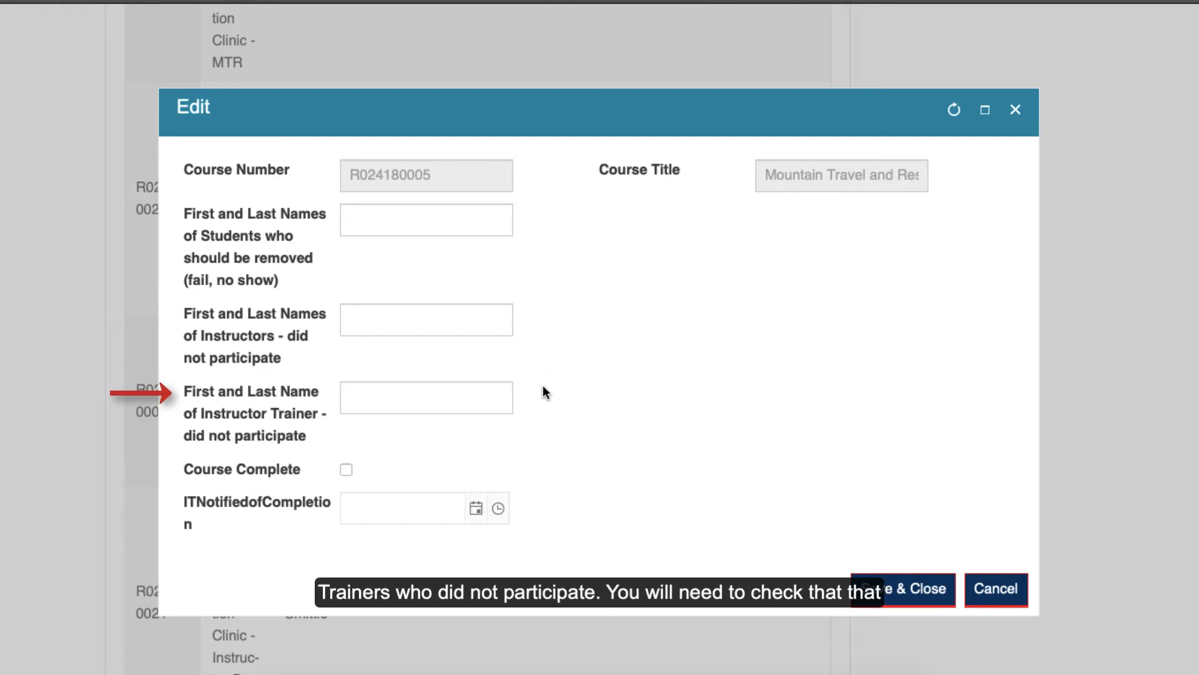
{"action": "mouse_move", "coordinate": [349, 479]}
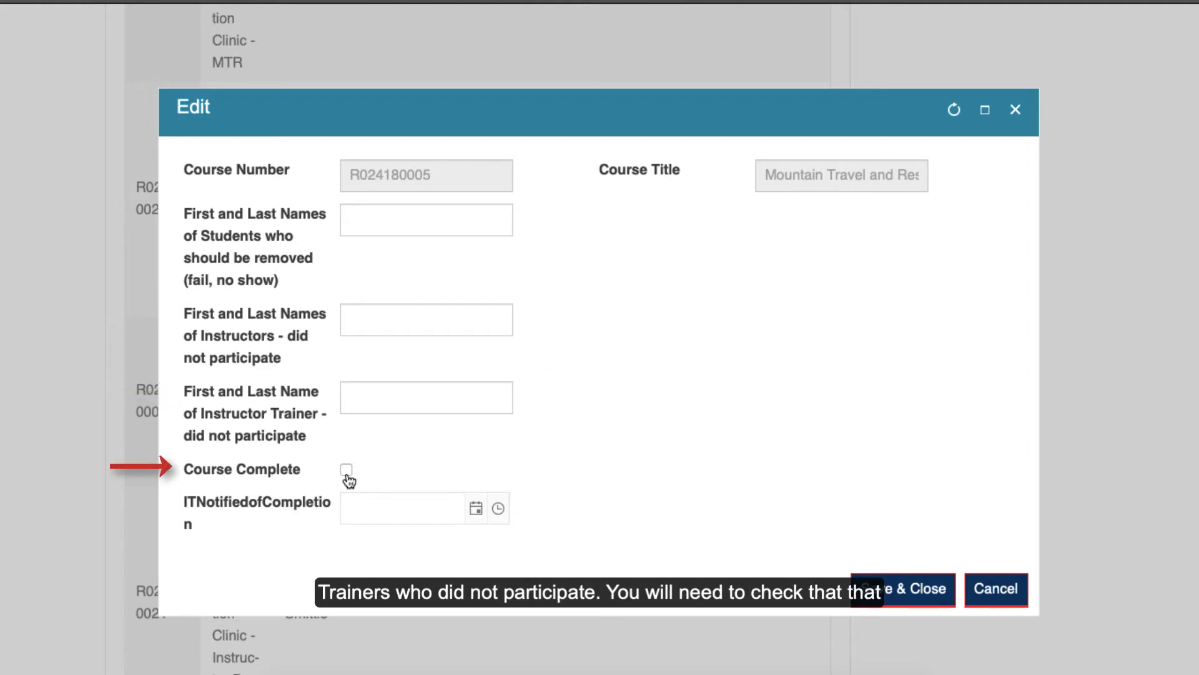
Tick Course Complete for R024180005 and save, returning to the Close Course list.
{"action": "left_click", "coordinate": [346, 470]}
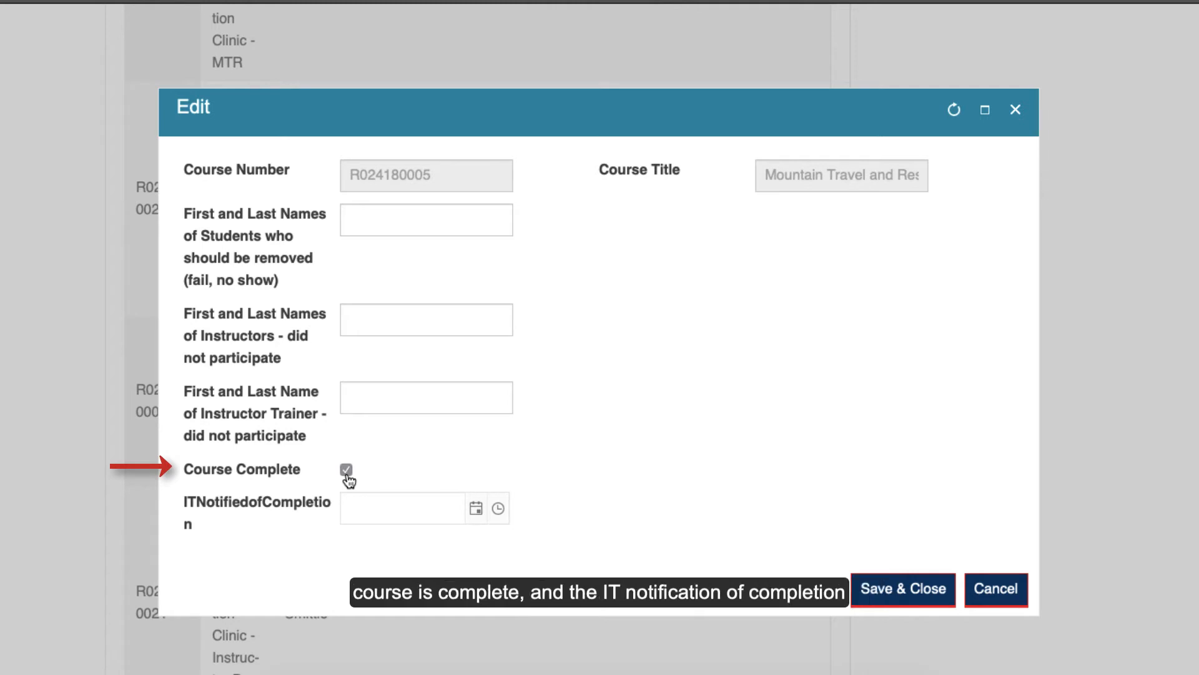
{"action": "mouse_move", "coordinate": [534, 513]}
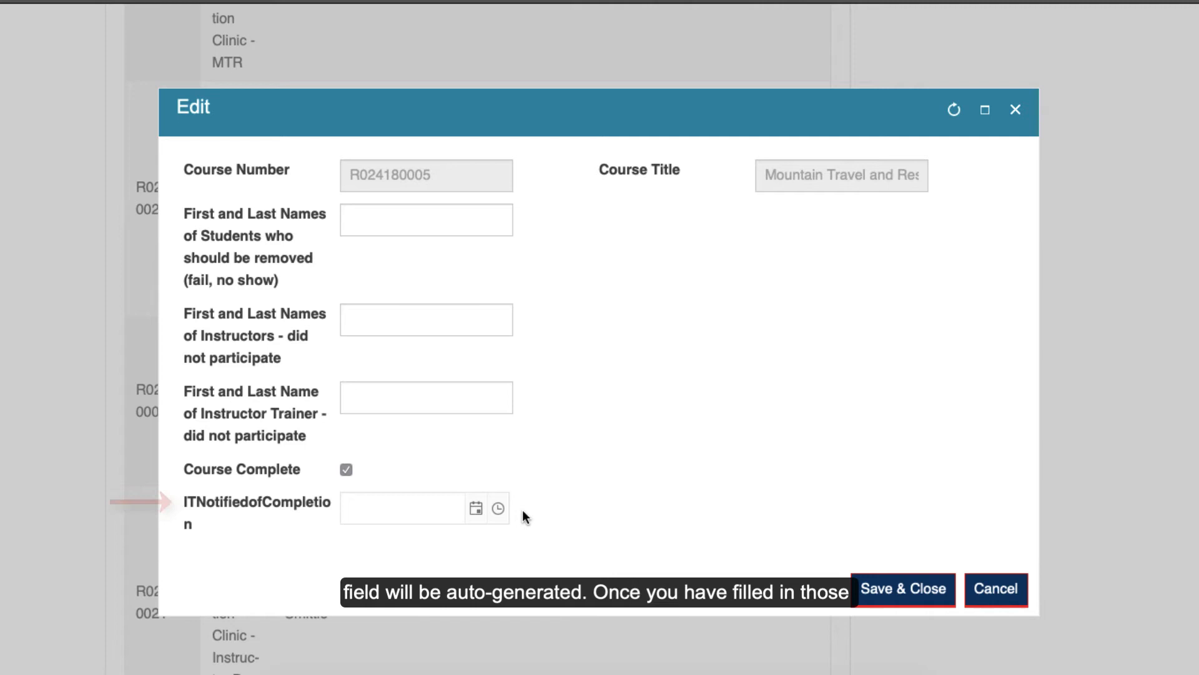
{"action": "mouse_move", "coordinate": [592, 350]}
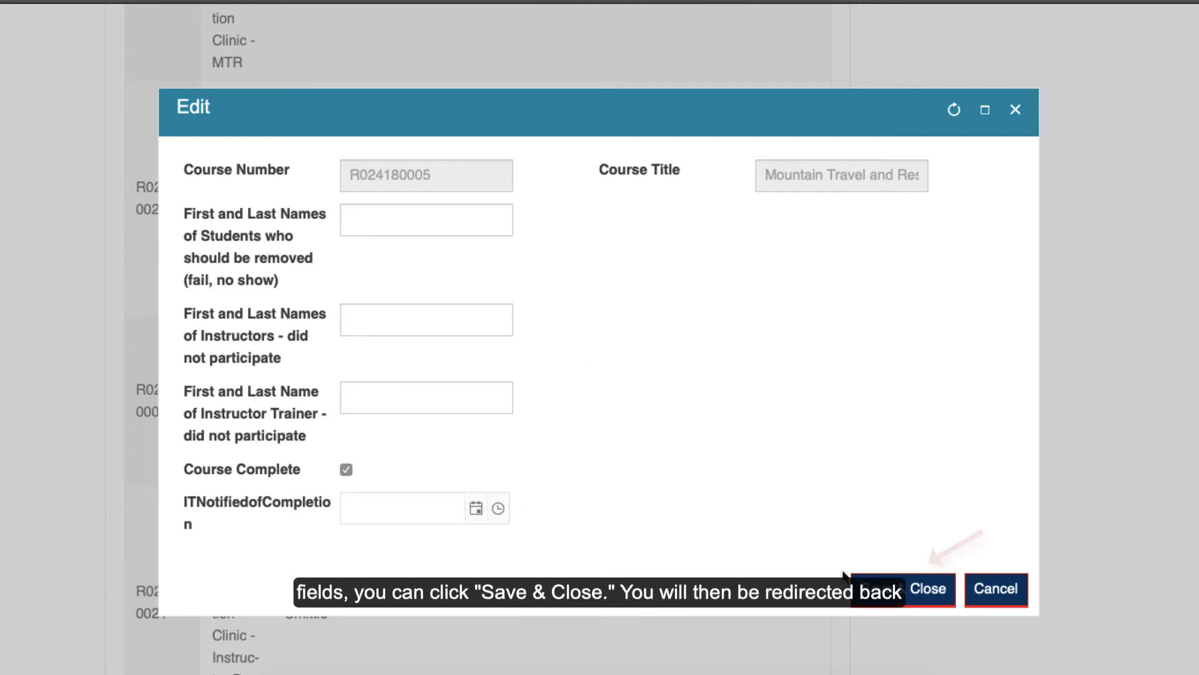
{"action": "left_click", "coordinate": [928, 588]}
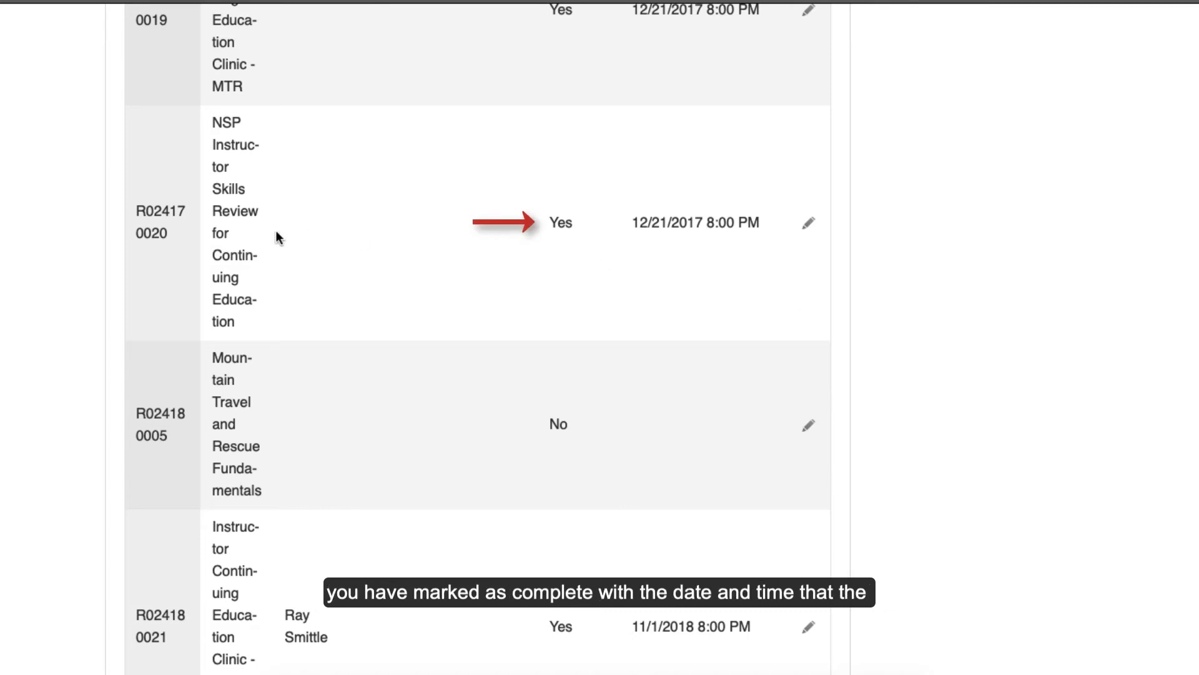
{"action": "mouse_move", "coordinate": [672, 236]}
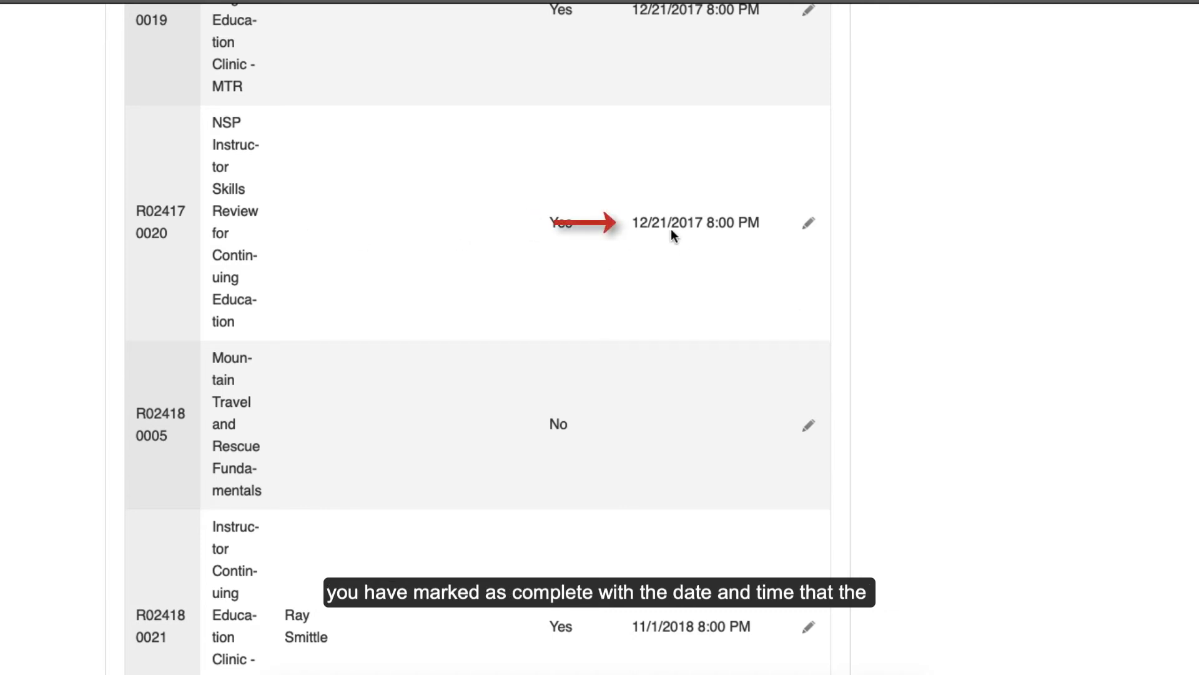